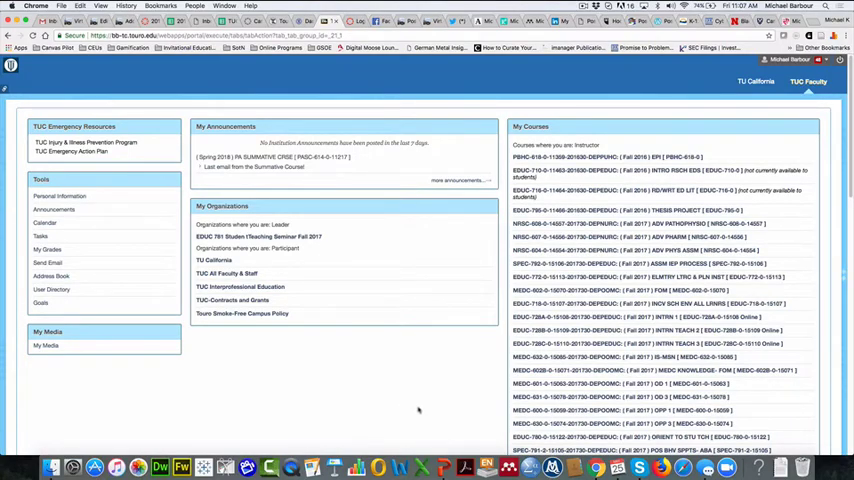
Scroll My Courses to find and open the Fall 2017 ADV PATHOPHYSIO course.
{"action": "scroll", "scroll_direction": "down", "scroll_amount": 3}
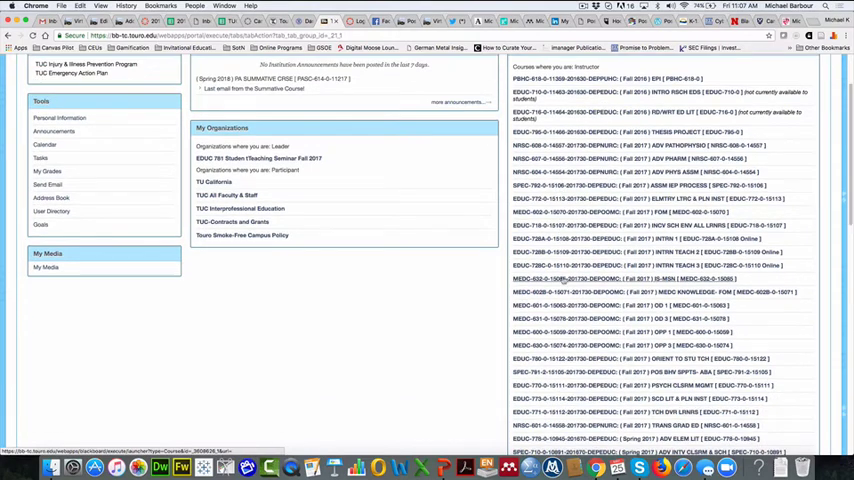
{"action": "scroll", "scroll_direction": "down", "scroll_amount": 3}
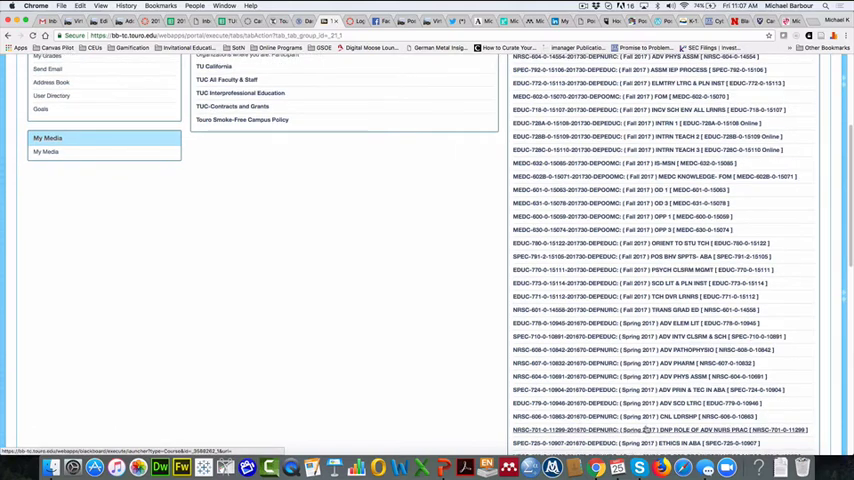
{"action": "scroll", "scroll_direction": "down", "scroll_amount": 3}
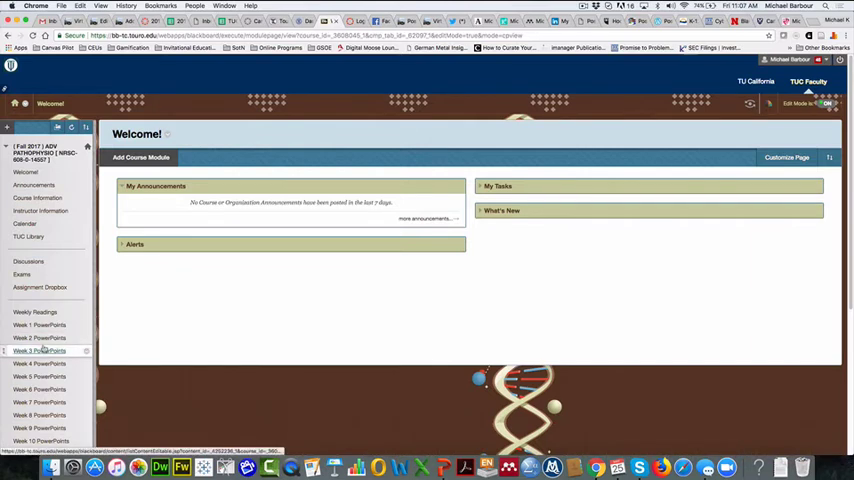
Expand Packages and Utilities in the Control Panel to reach Export/Archive Course.
{"action": "scroll", "scroll_direction": "down", "scroll_amount": 3}
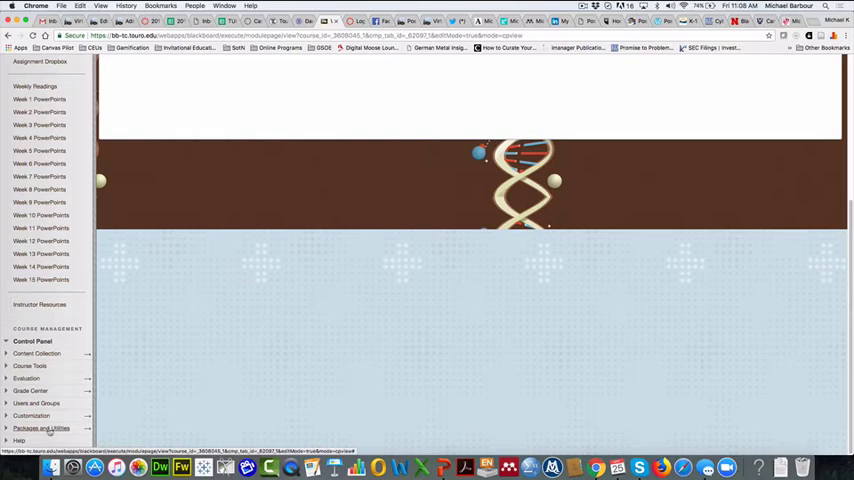
{"action": "mouse_move", "coordinate": [41, 428]}
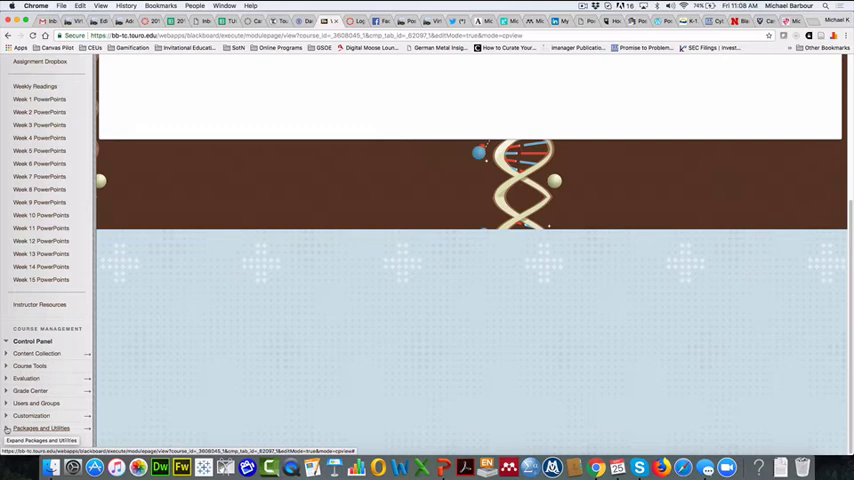
{"action": "left_click", "coordinate": [42, 428]}
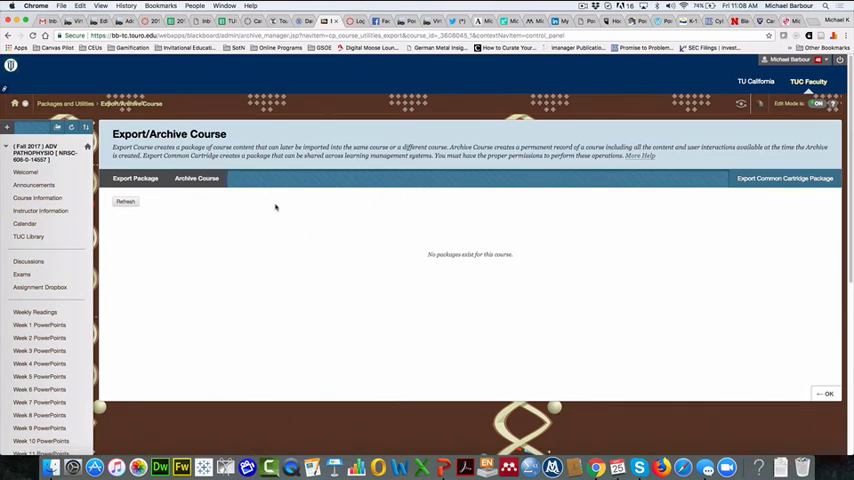
{"action": "mouse_move", "coordinate": [301, 248]}
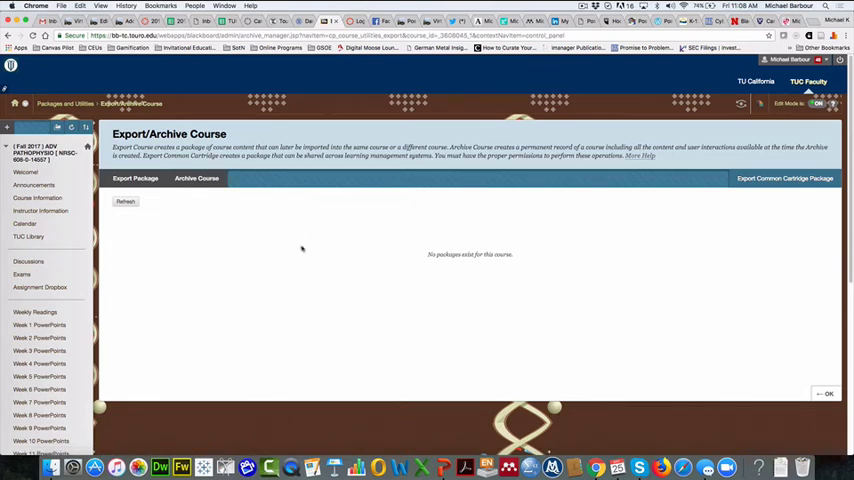
{"action": "mouse_move", "coordinate": [263, 249]}
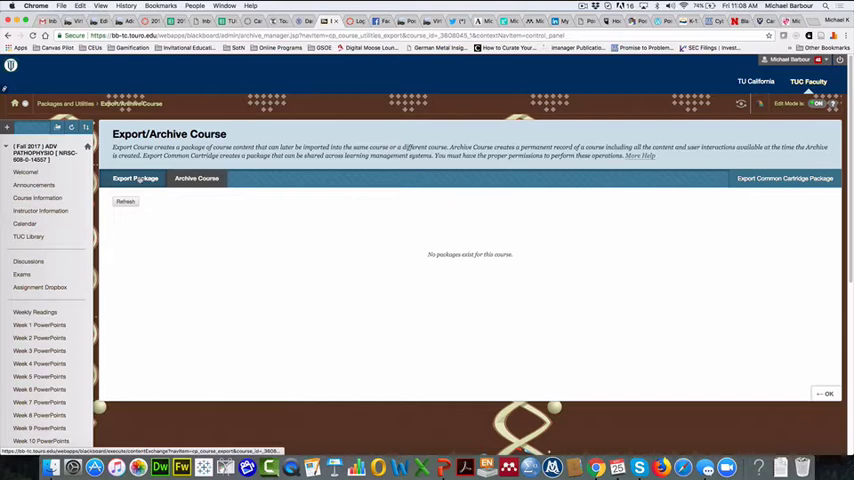
Start a new Export Package from the Export/Archive Course page.
{"action": "left_click", "coordinate": [197, 178]}
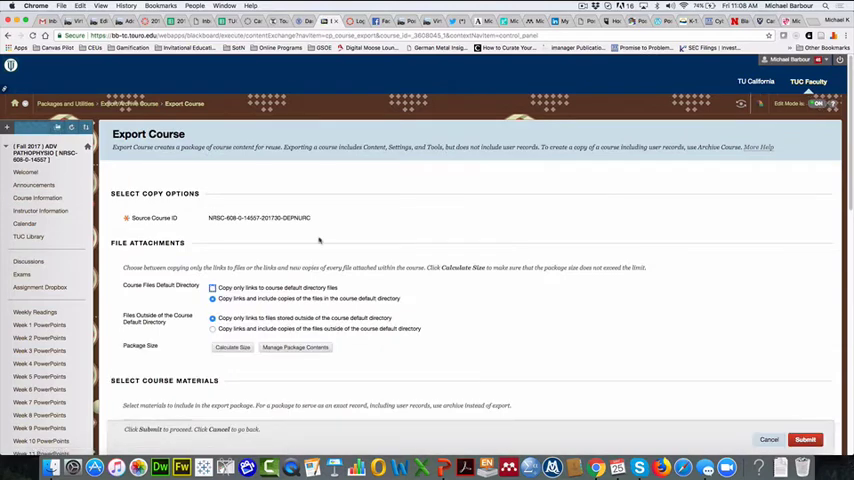
{"action": "mouse_move", "coordinate": [438, 251]}
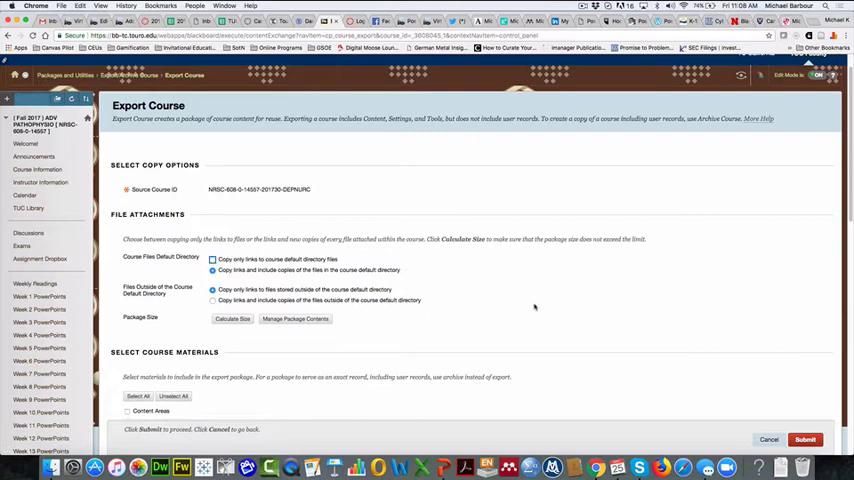
Set both default-directory and outside file attachments to 'Copy links and include copies of the files'.
{"action": "scroll", "scroll_direction": "down", "scroll_amount": 3}
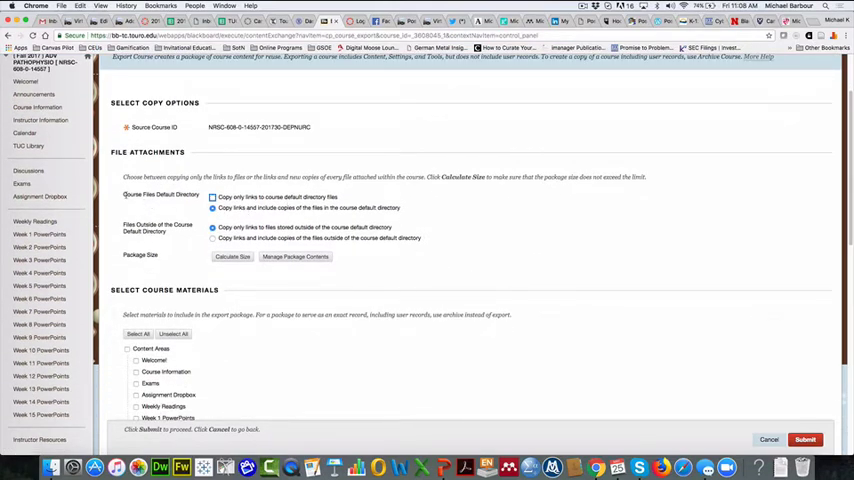
{"action": "left_click", "coordinate": [212, 208]}
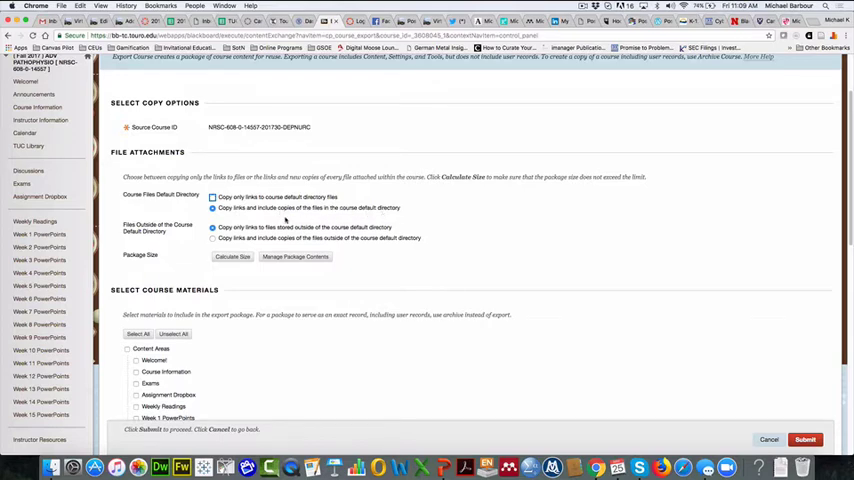
{"action": "left_click", "coordinate": [213, 238]}
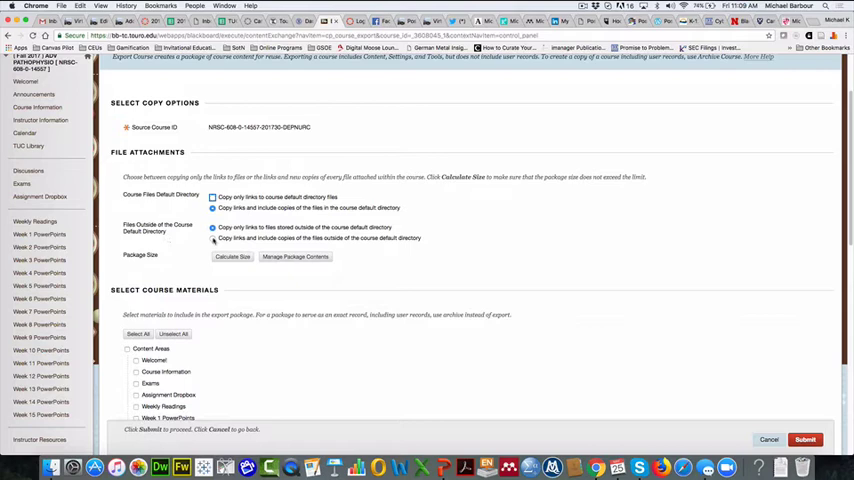
{"action": "left_click", "coordinate": [212, 238]}
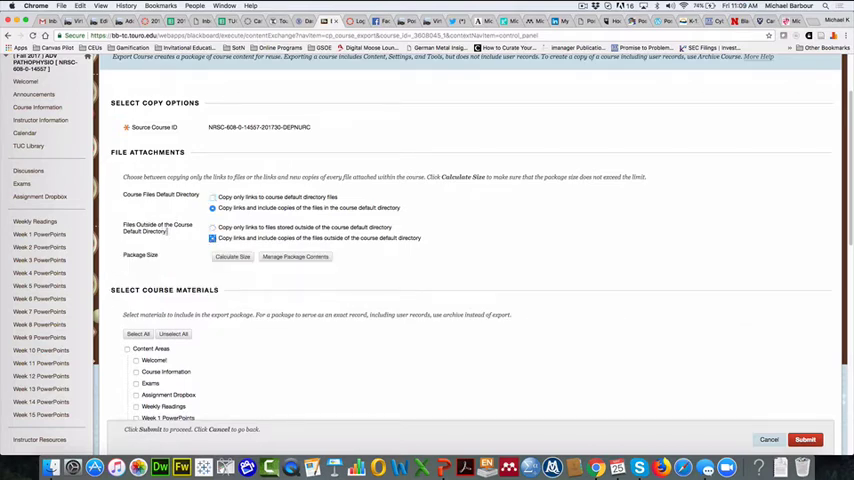
{"action": "left_click", "coordinate": [213, 238]}
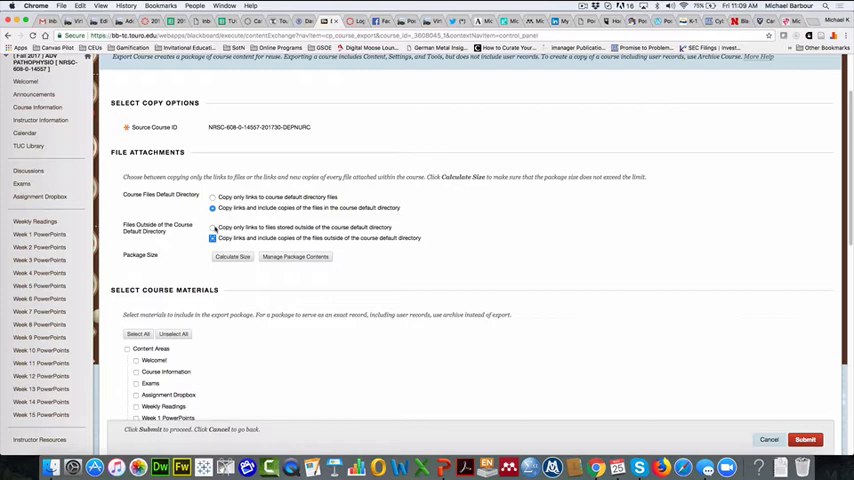
{"action": "left_click", "coordinate": [213, 238]}
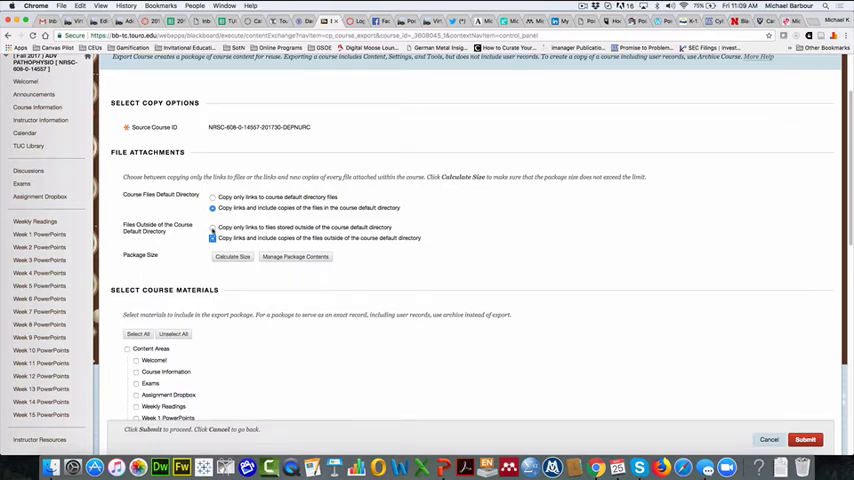
{"action": "scroll", "scroll_direction": "down", "scroll_amount": 3}
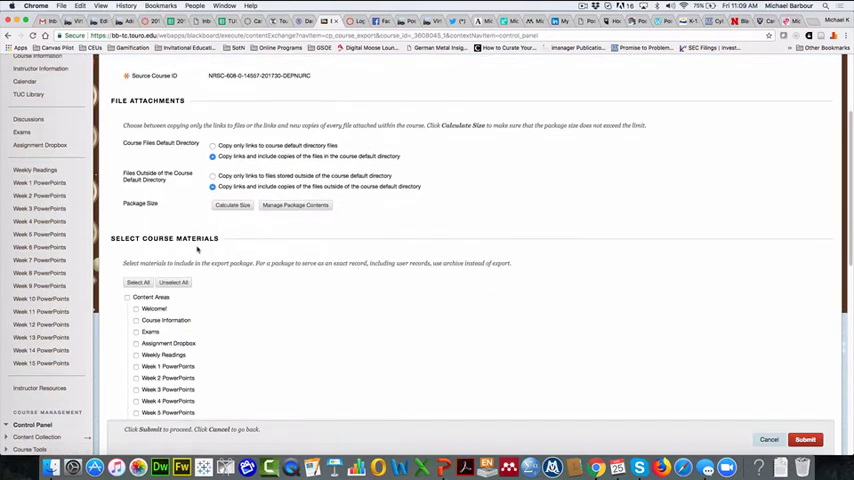
{"action": "scroll", "scroll_direction": "down", "scroll_amount": 3}
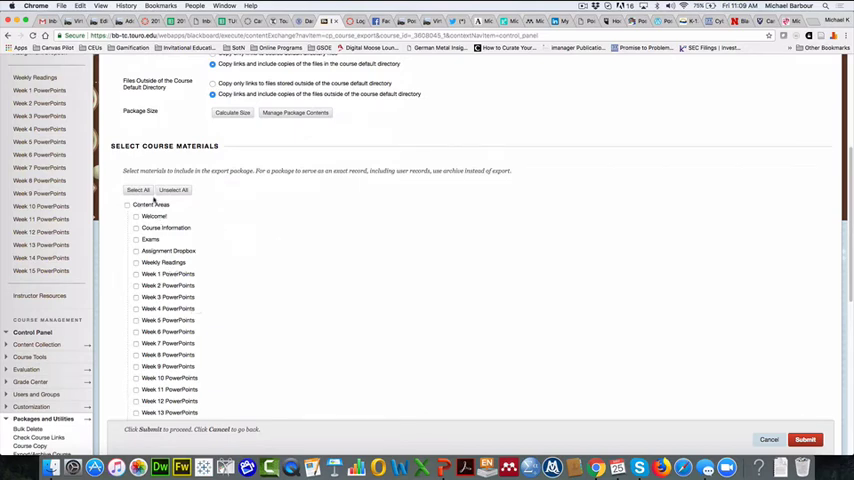
Select All course materials and submit the export request.
{"action": "left_click", "coordinate": [138, 190]}
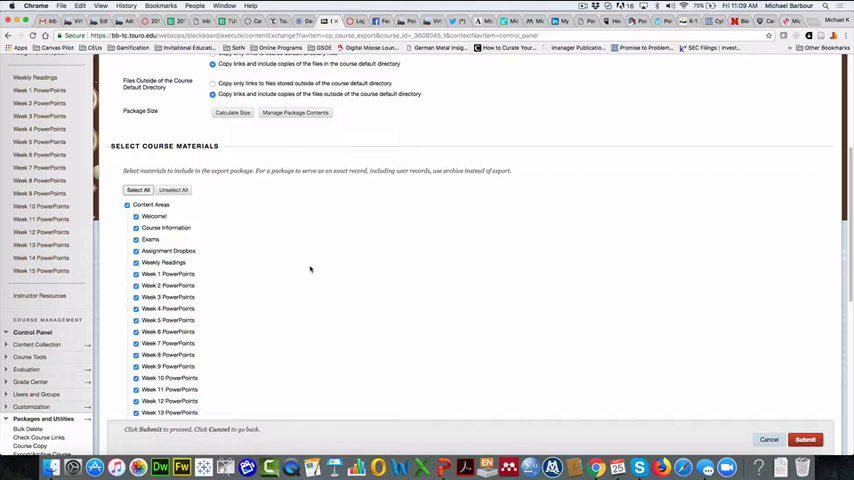
{"action": "mouse_move", "coordinate": [345, 286]}
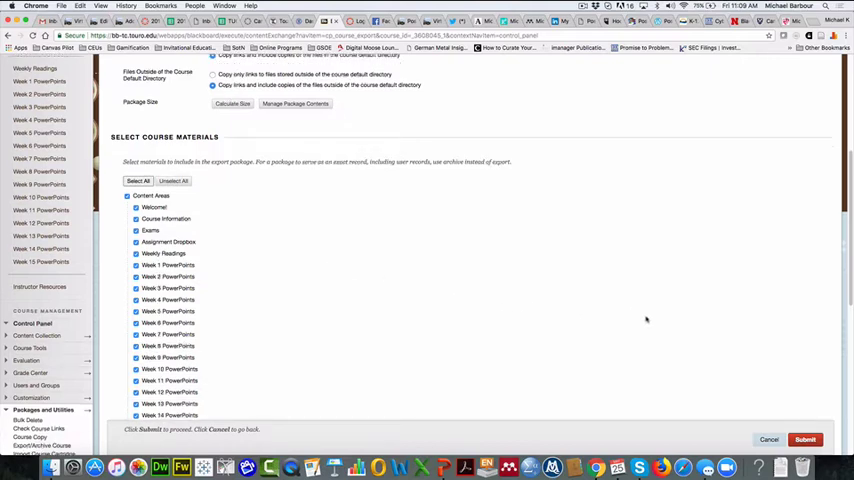
{"action": "scroll", "scroll_direction": "down", "scroll_amount": 3}
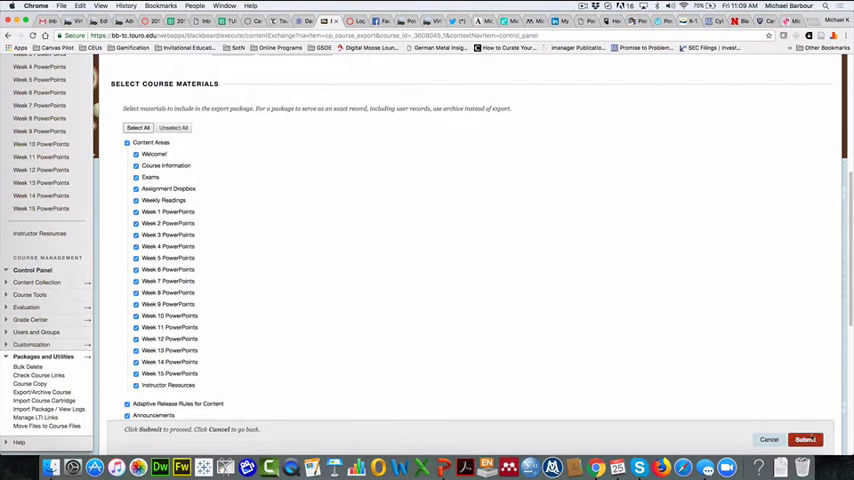
{"action": "scroll", "scroll_direction": "down", "scroll_amount": 3}
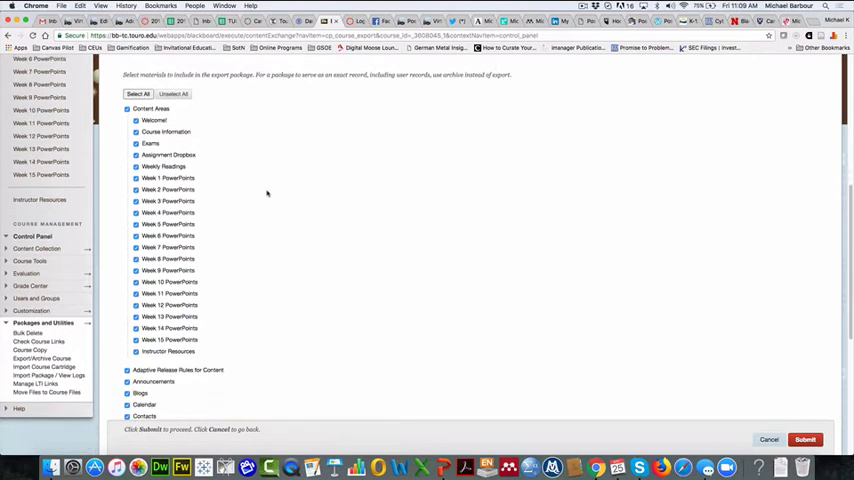
{"action": "scroll", "scroll_direction": "down", "scroll_amount": 3}
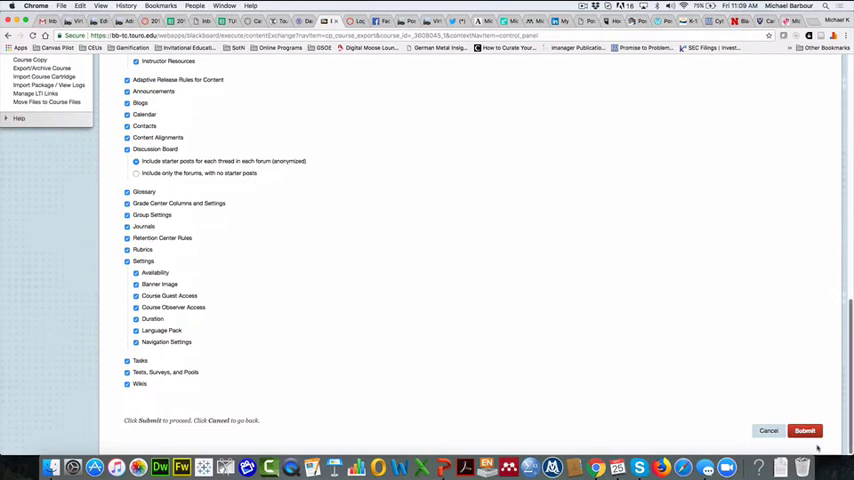
{"action": "left_click", "coordinate": [805, 430]}
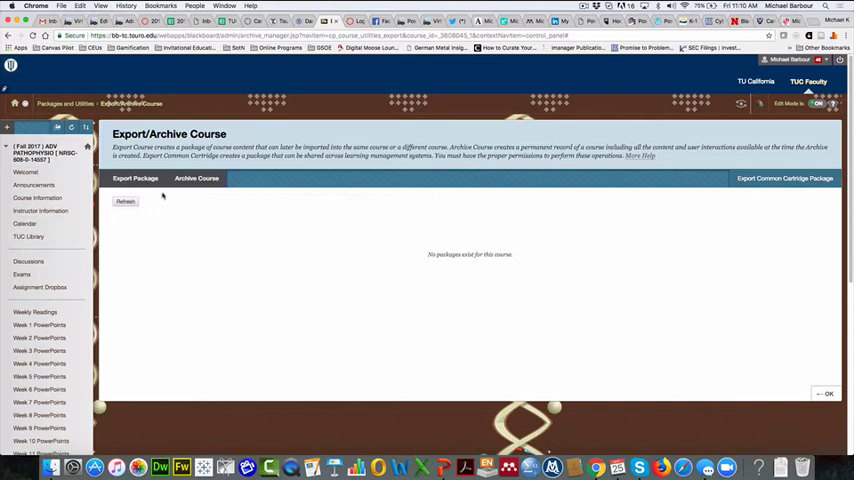
{"action": "mouse_move", "coordinate": [134, 228]}
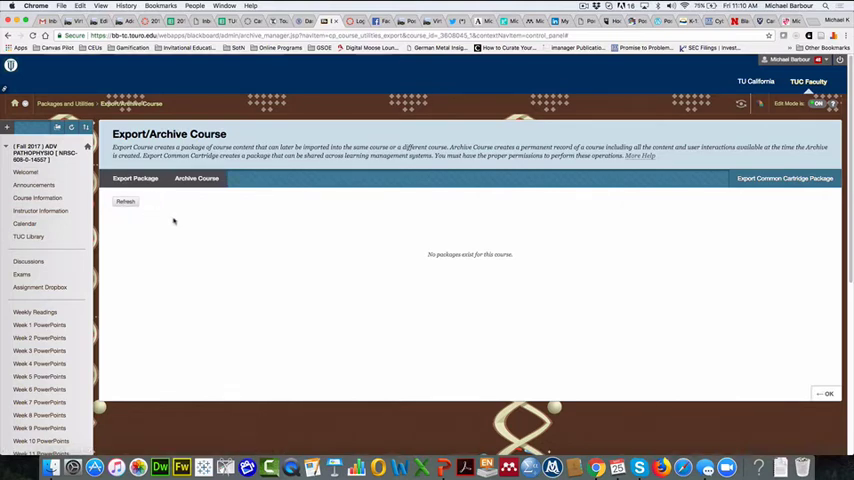
{"action": "left_click", "coordinate": [125, 201]}
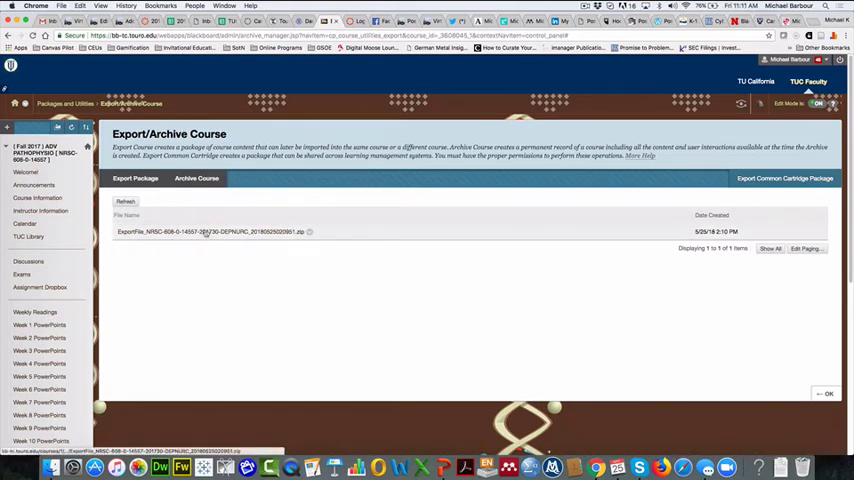
Download the ExportFile_NRSC-606 .zip export package.
{"action": "left_click", "coordinate": [210, 231]}
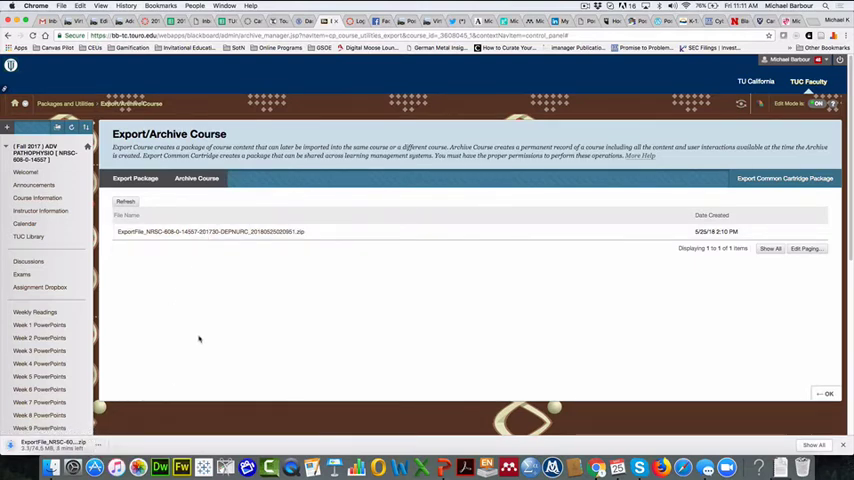
{"action": "mouse_move", "coordinate": [262, 335]}
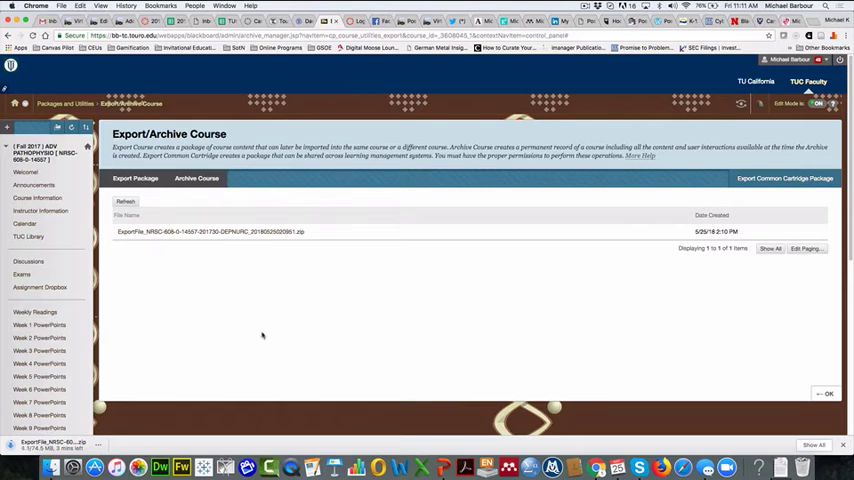
{"action": "mouse_move", "coordinate": [276, 315]}
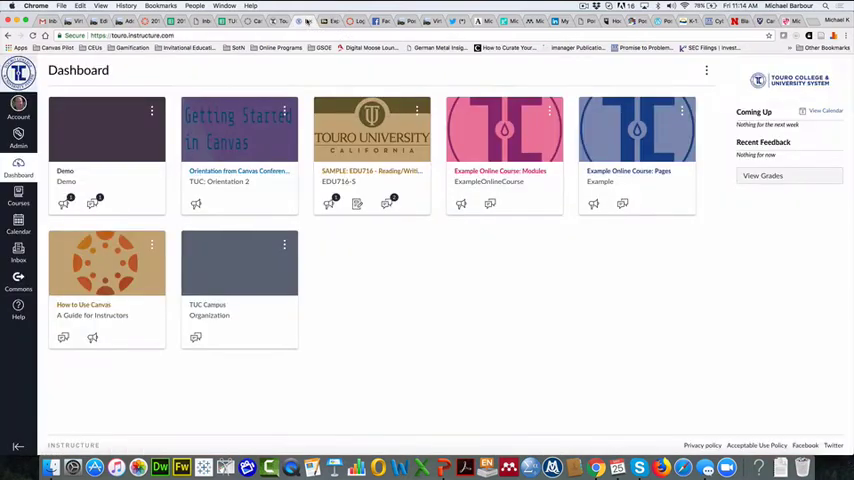
{"action": "mouse_move", "coordinate": [424, 278]}
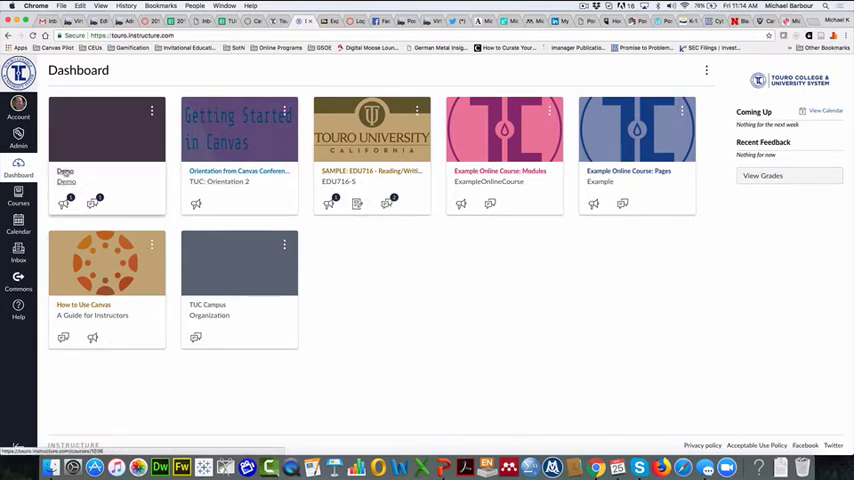
Open the Demo course and go to its Settings page.
{"action": "left_click", "coordinate": [106, 130]}
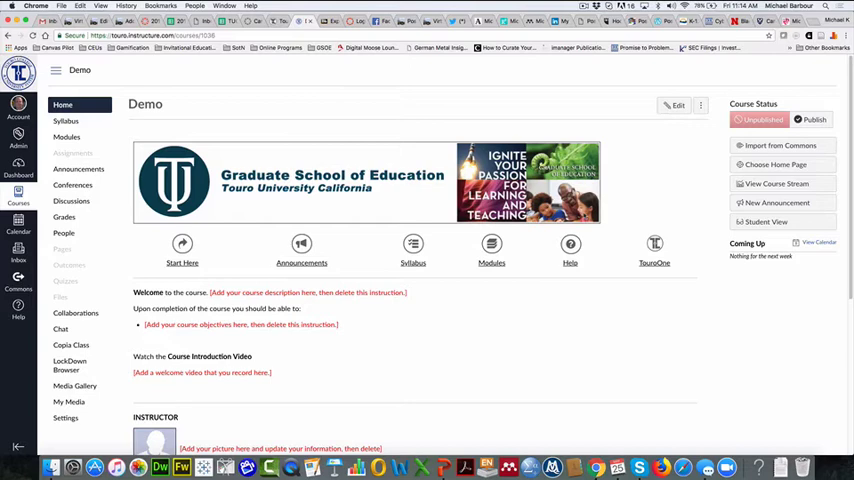
{"action": "mouse_move", "coordinate": [437, 258]}
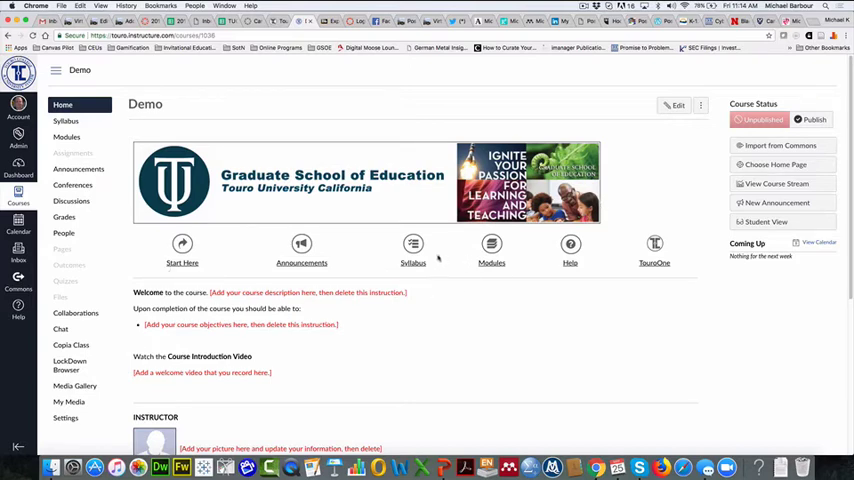
{"action": "mouse_move", "coordinate": [362, 365]}
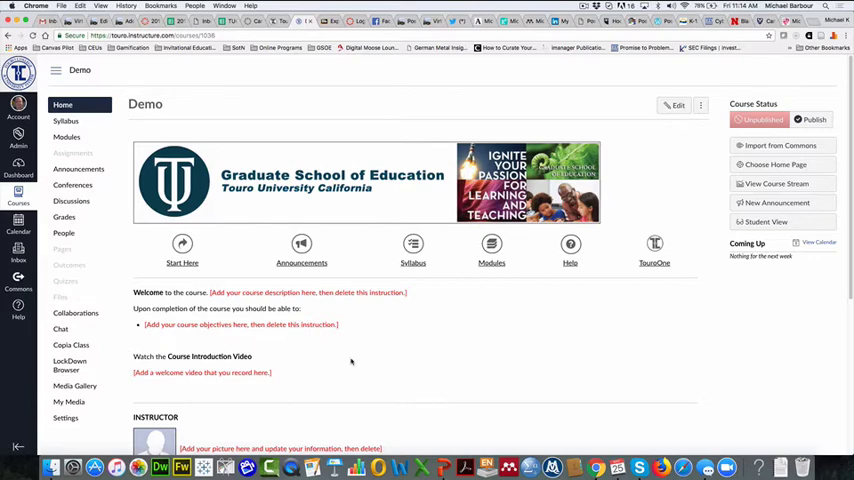
{"action": "mouse_move", "coordinate": [330, 360]}
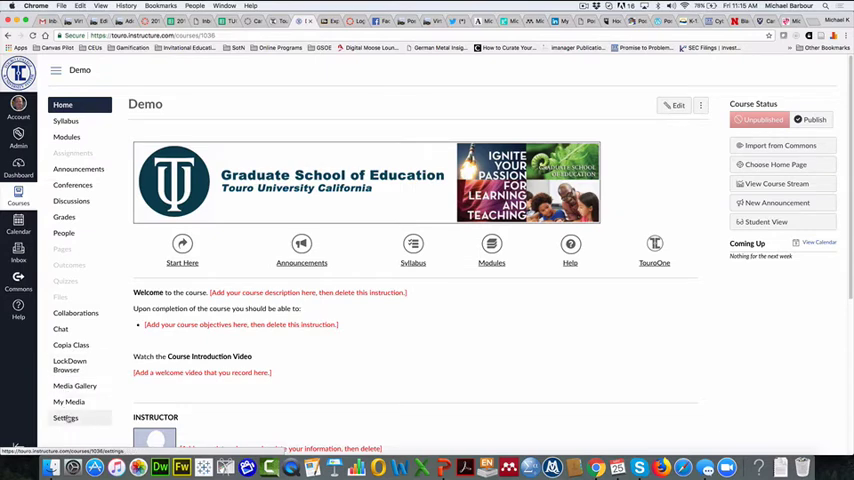
{"action": "mouse_move", "coordinate": [65, 418]}
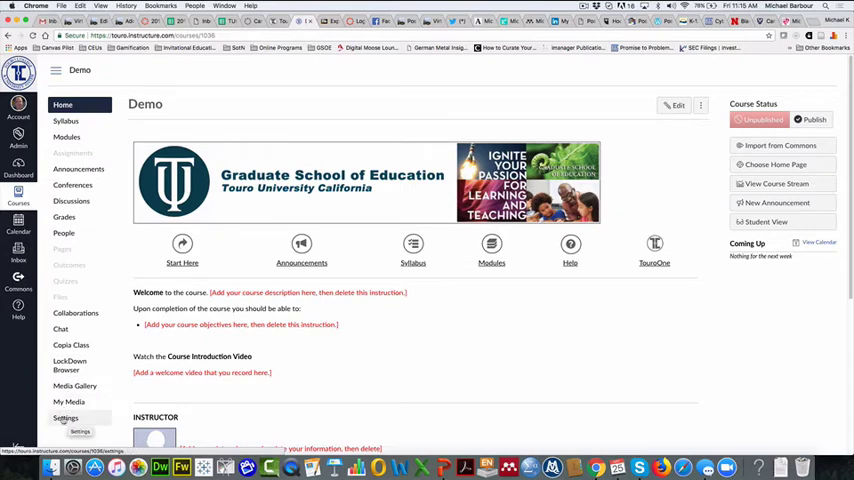
{"action": "left_click", "coordinate": [65, 417]}
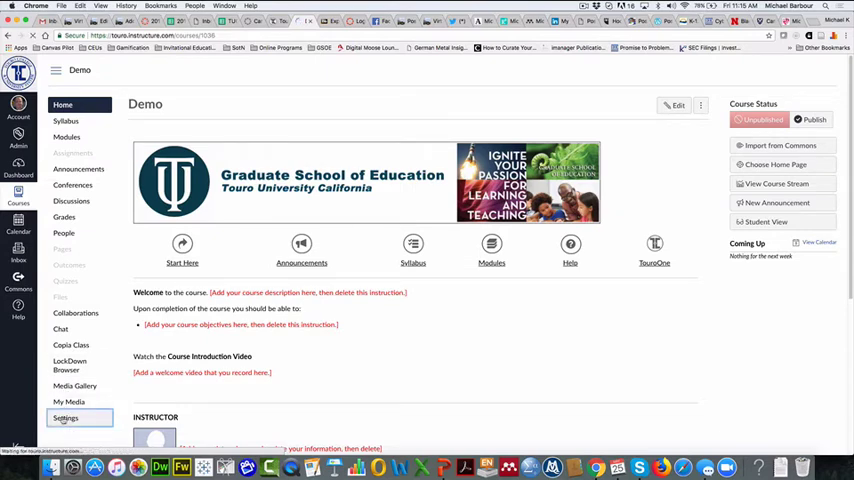
Go to Import Course Content from the Demo course Settings page.
{"action": "left_click", "coordinate": [65, 418]}
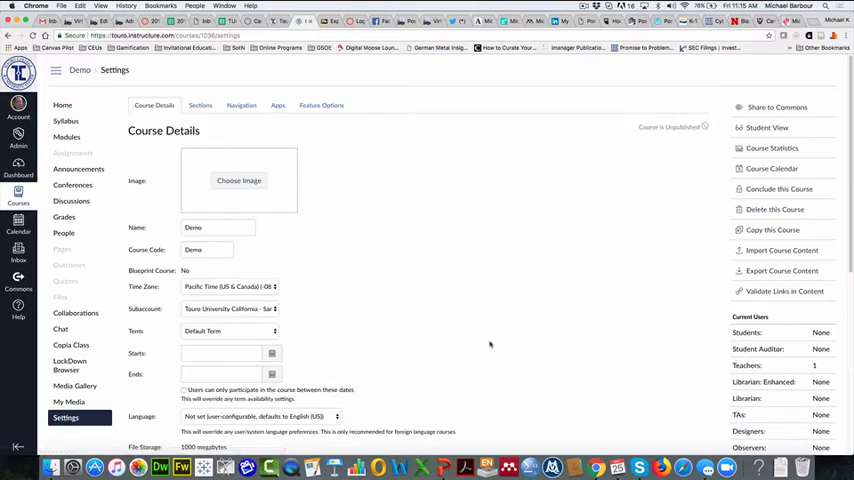
{"action": "mouse_move", "coordinate": [777, 107]}
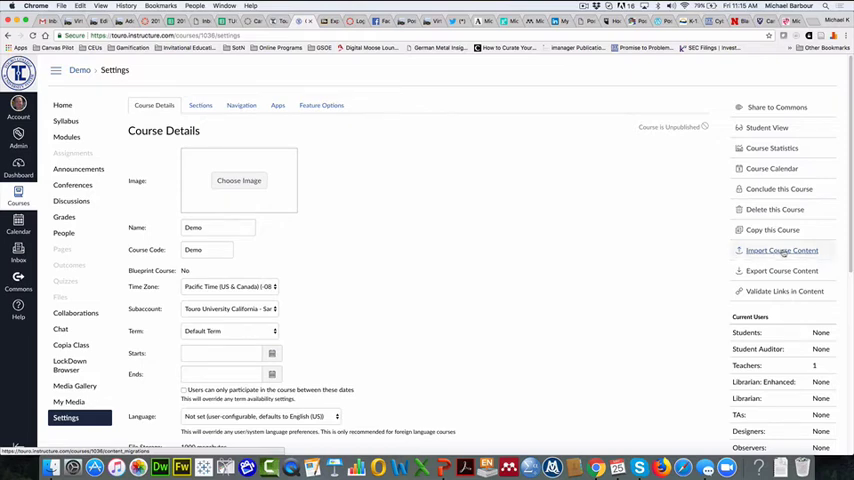
{"action": "left_click", "coordinate": [781, 250]}
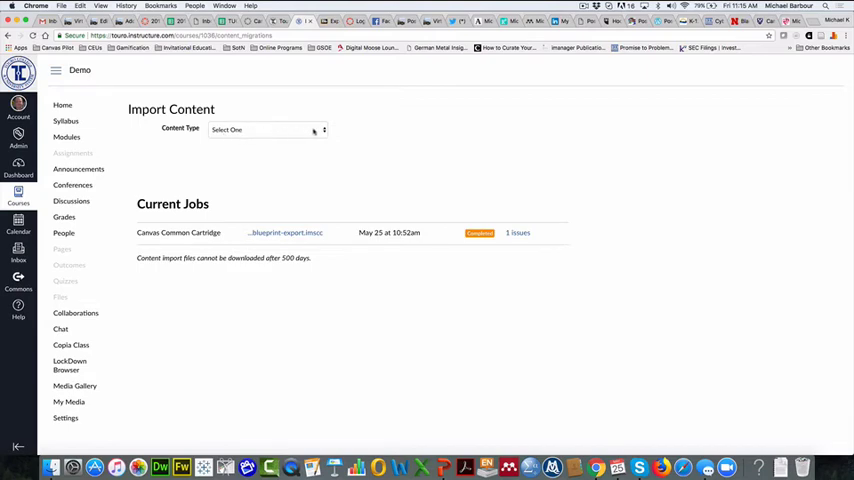
Choose 'Blackboard 6/7/8/9 export .zip file' as the import content type.
{"action": "left_click", "coordinate": [267, 129]}
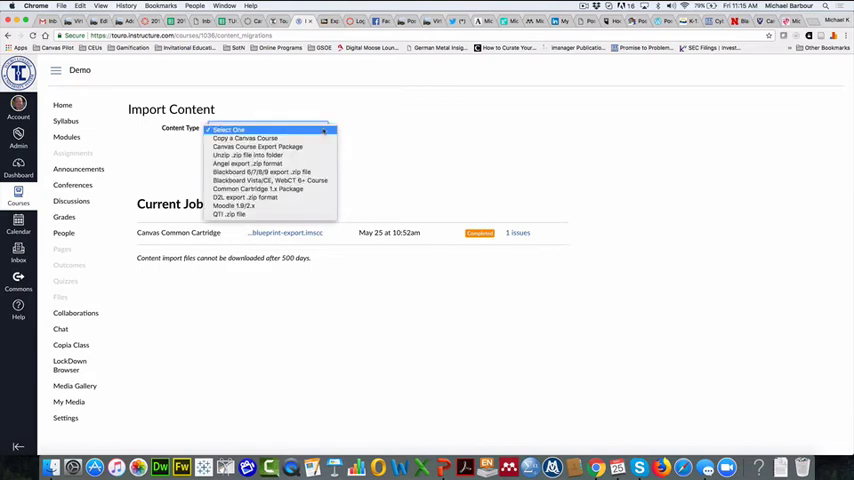
{"action": "mouse_move", "coordinate": [261, 172]}
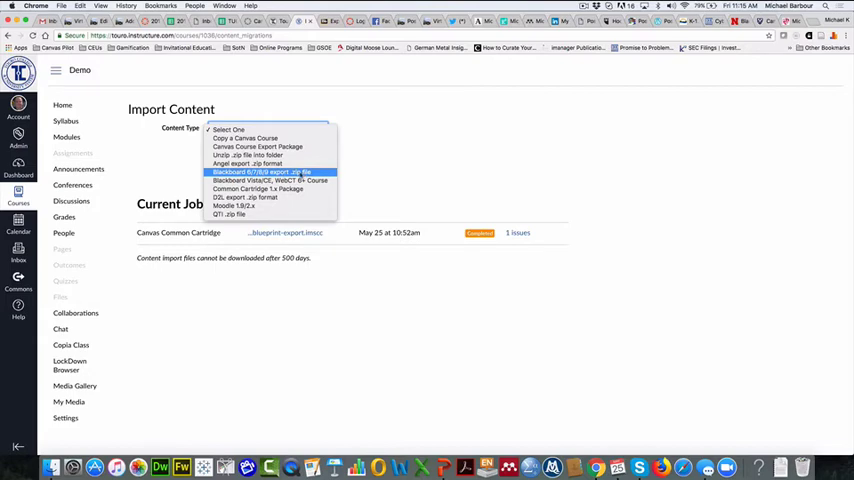
{"action": "mouse_move", "coordinate": [299, 175]}
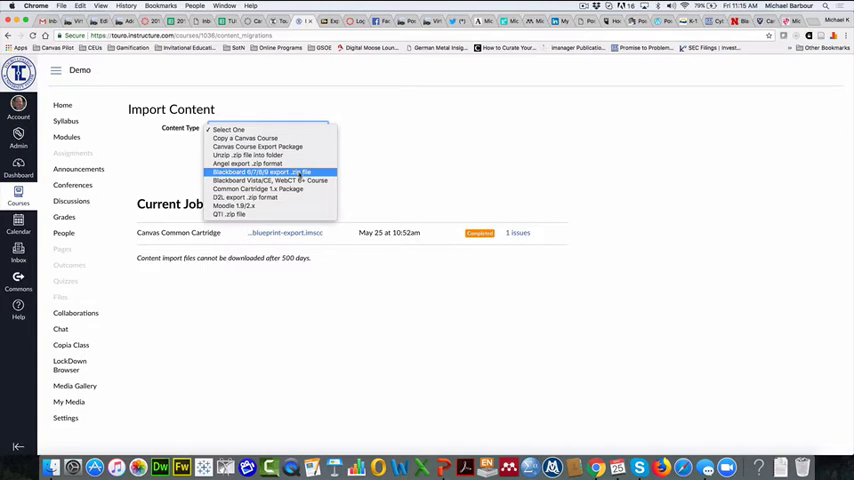
{"action": "left_click", "coordinate": [262, 172]}
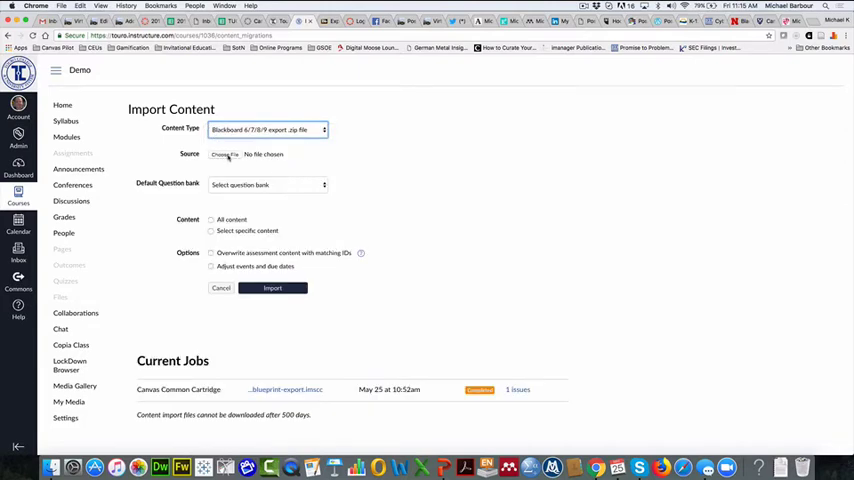
{"action": "left_click", "coordinate": [223, 154]}
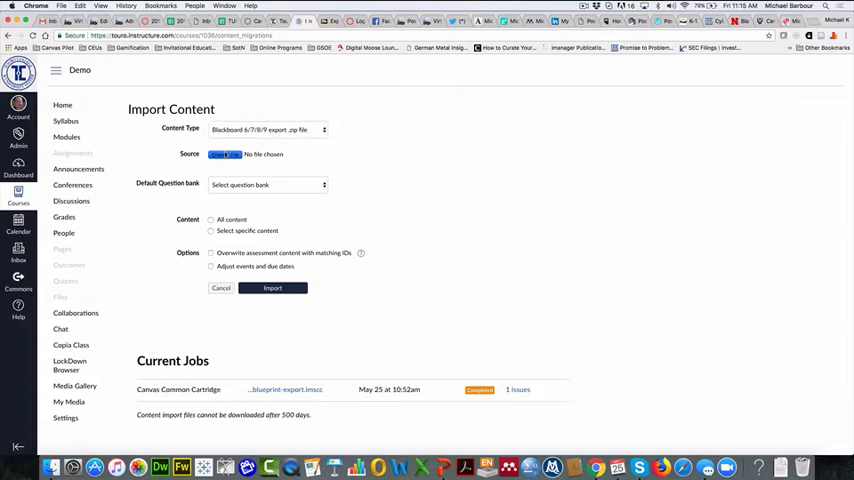
Attach the ExportFile zip from Downloads, choose All content, and start the import.
{"action": "left_click", "coordinate": [224, 154]}
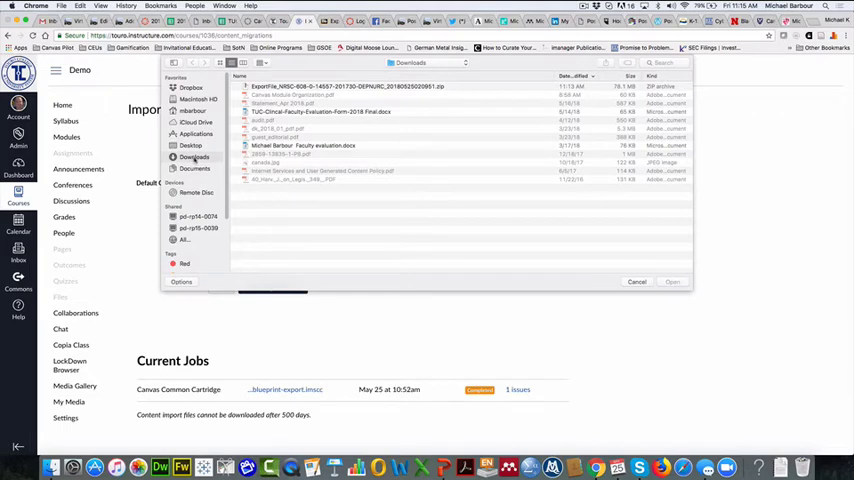
{"action": "left_click", "coordinate": [320, 86]}
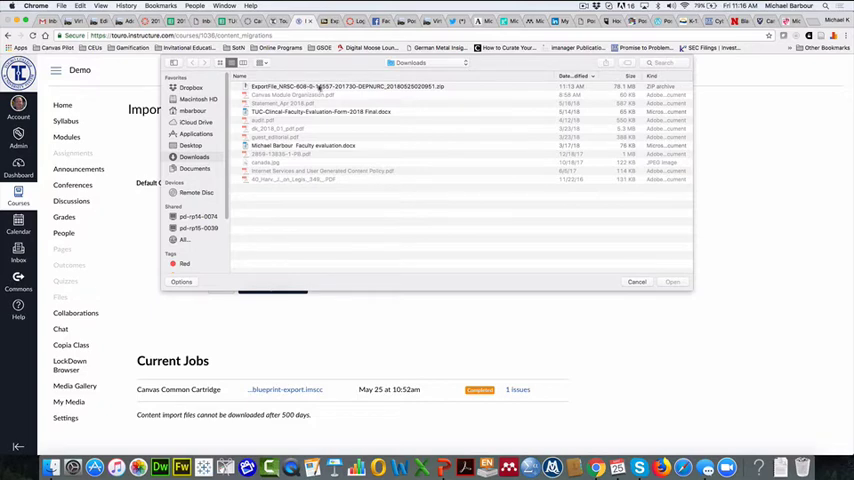
{"action": "left_click", "coordinate": [350, 86]}
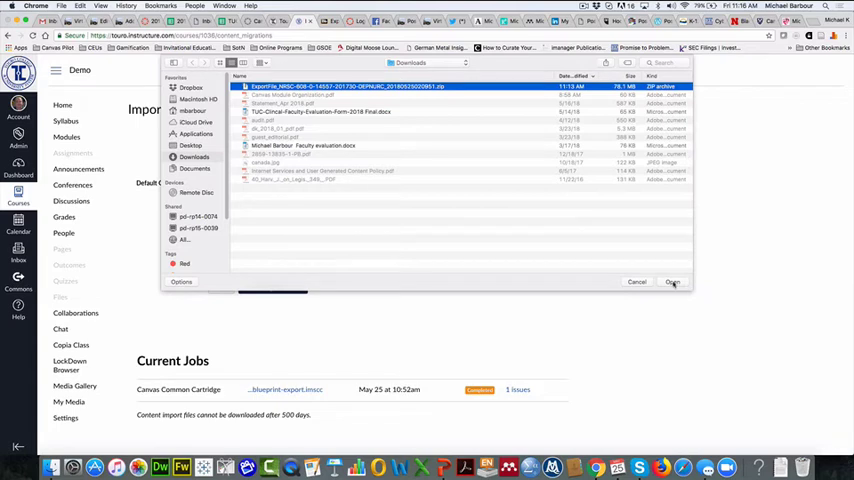
{"action": "mouse_move", "coordinate": [672, 283]}
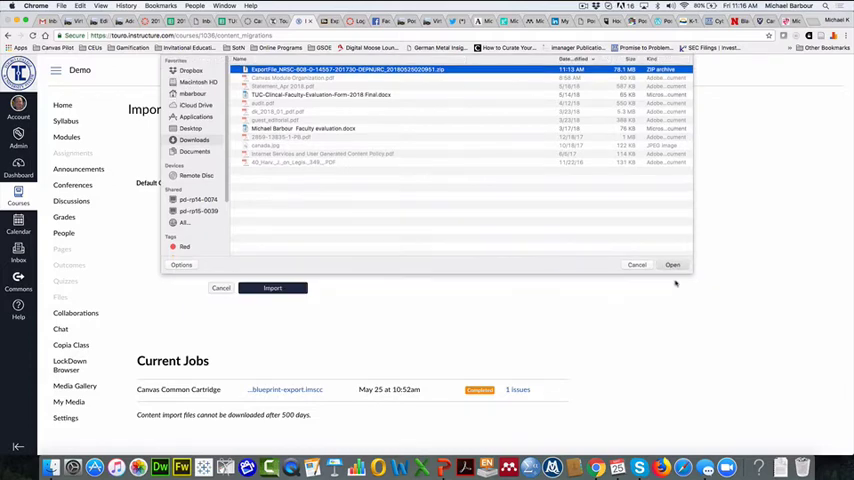
{"action": "left_click", "coordinate": [672, 264]}
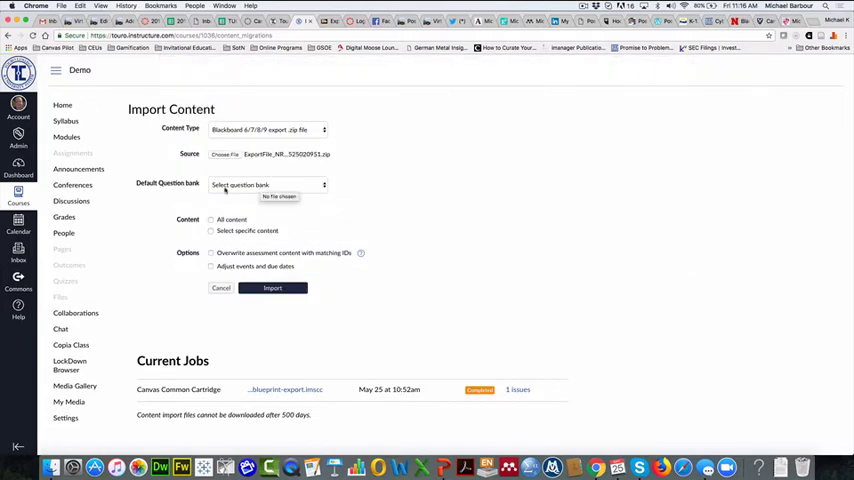
{"action": "left_click", "coordinate": [211, 219]}
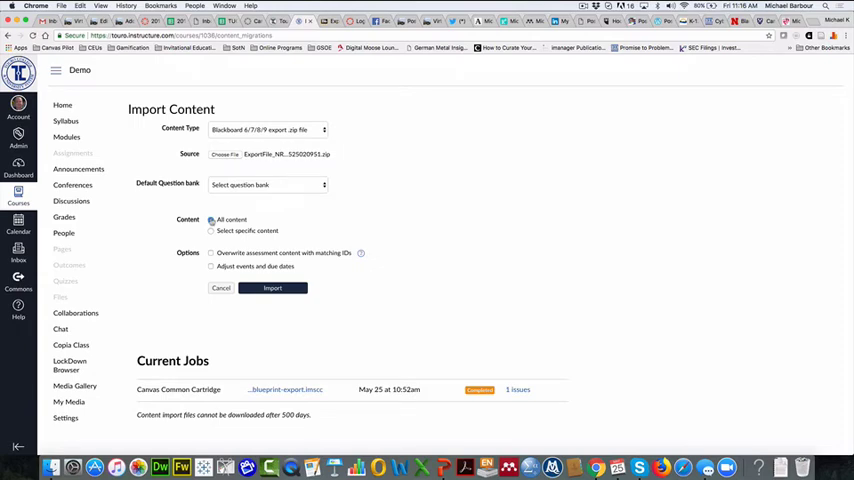
{"action": "left_click", "coordinate": [272, 288]}
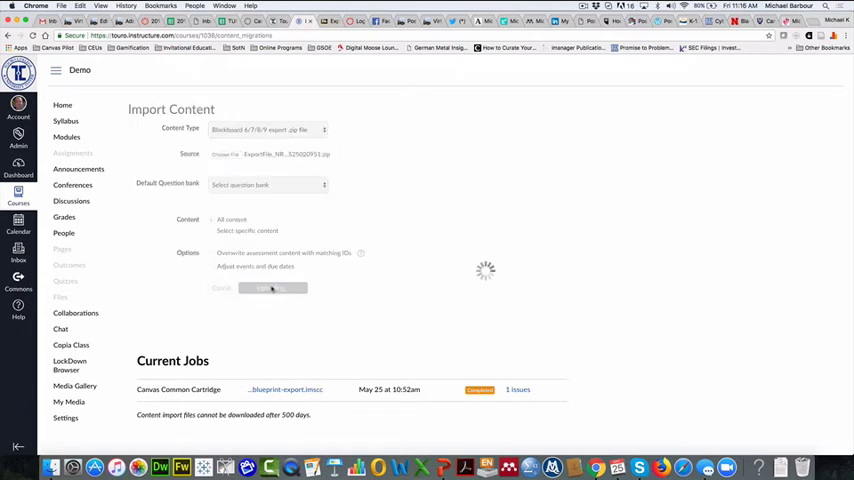
Wait for the Blackboard Learn export zip import to show Completed under Current Jobs.
{"action": "left_click", "coordinate": [273, 288]}
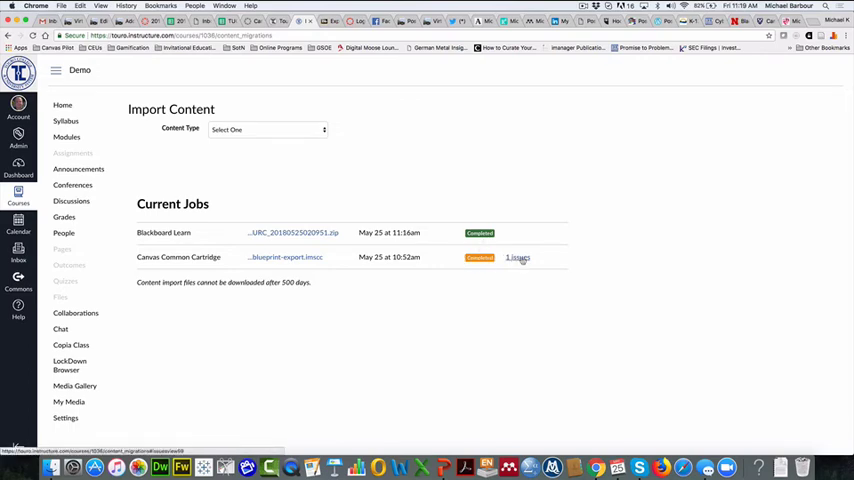
Reveal the earlier Common Cartridge import's Dropbox security-parameters issue, then return to the Demo course home.
{"action": "left_click", "coordinate": [518, 257]}
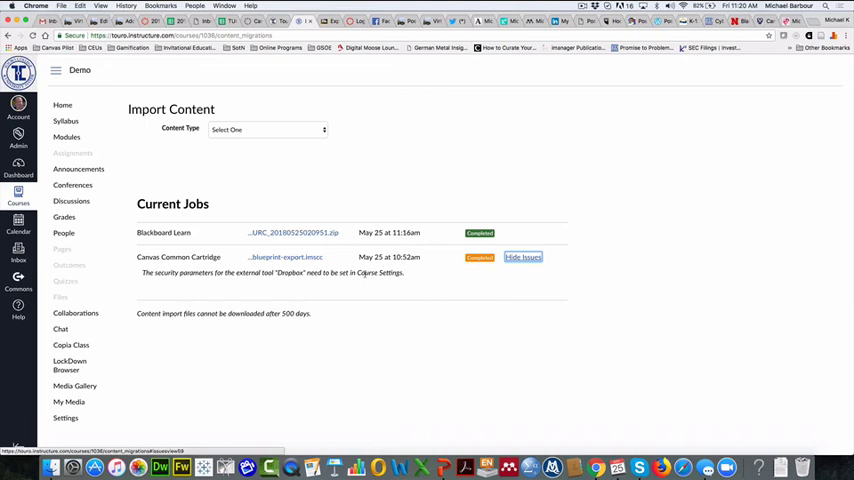
{"action": "mouse_move", "coordinate": [253, 281]}
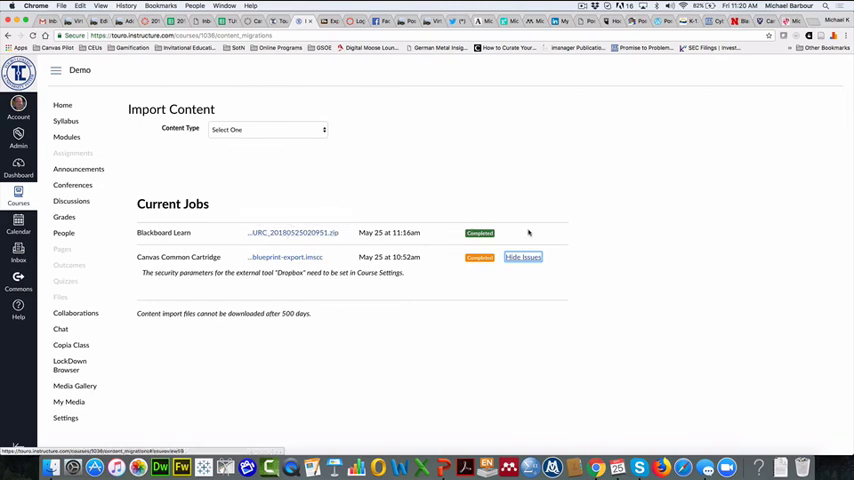
{"action": "left_click", "coordinate": [523, 257]}
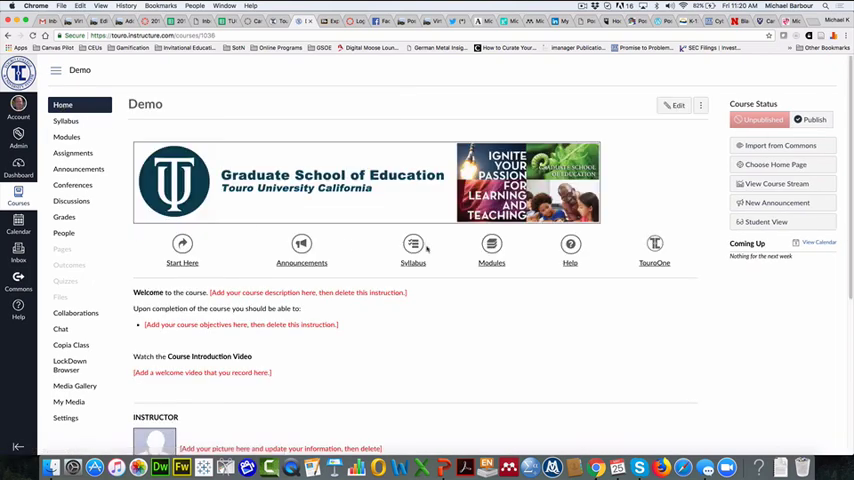
{"action": "mouse_move", "coordinate": [426, 348]}
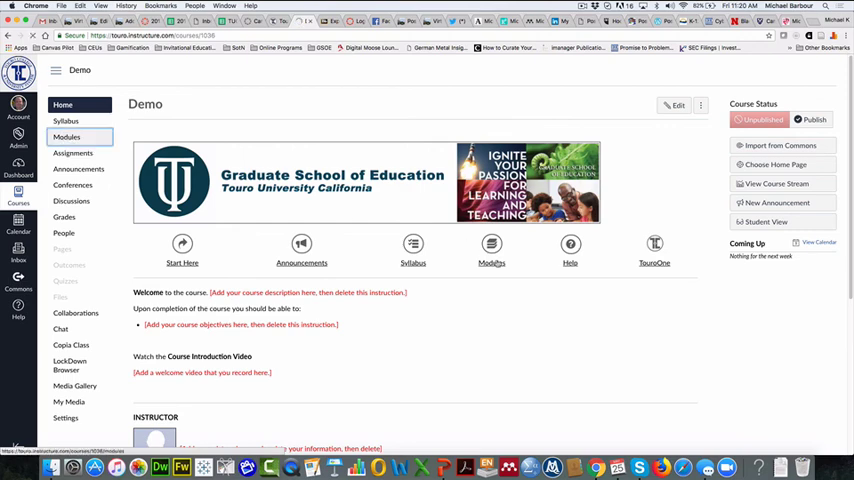
Scroll the Modules page from START HERE through weekly modules, quizzes, PowerPoints and Instructor Resources.
{"action": "left_click", "coordinate": [66, 137]}
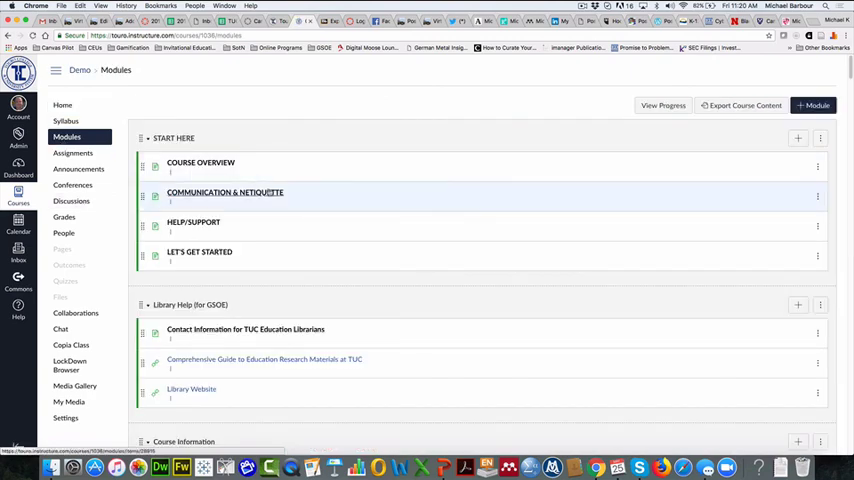
{"action": "scroll", "scroll_direction": "down", "scroll_amount": 3}
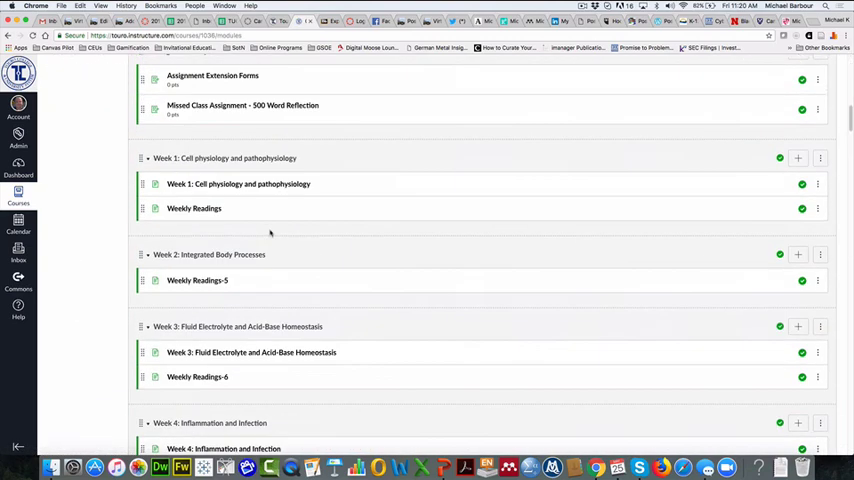
{"action": "scroll", "scroll_direction": "down", "scroll_amount": 3}
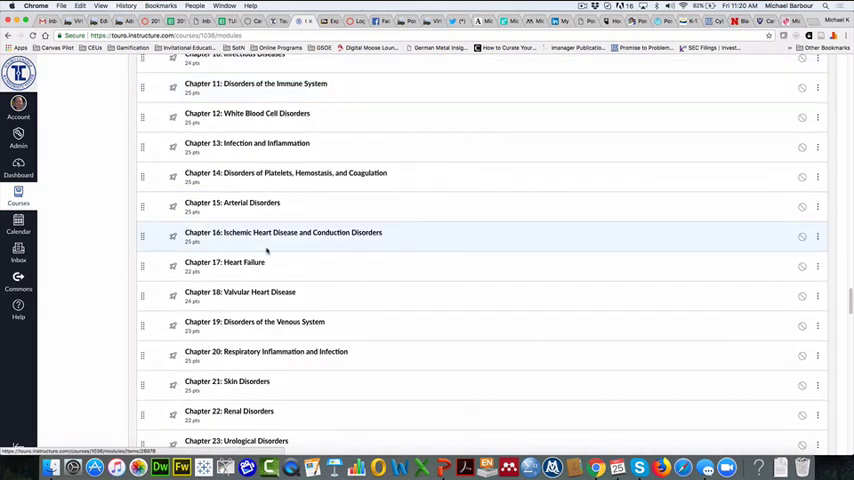
{"action": "scroll", "scroll_direction": "down", "scroll_amount": 3}
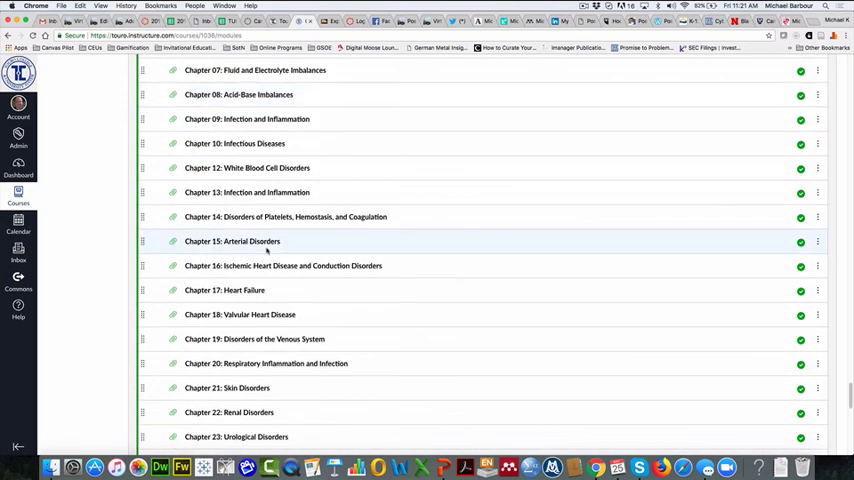
{"action": "scroll", "scroll_direction": "down", "scroll_amount": 3}
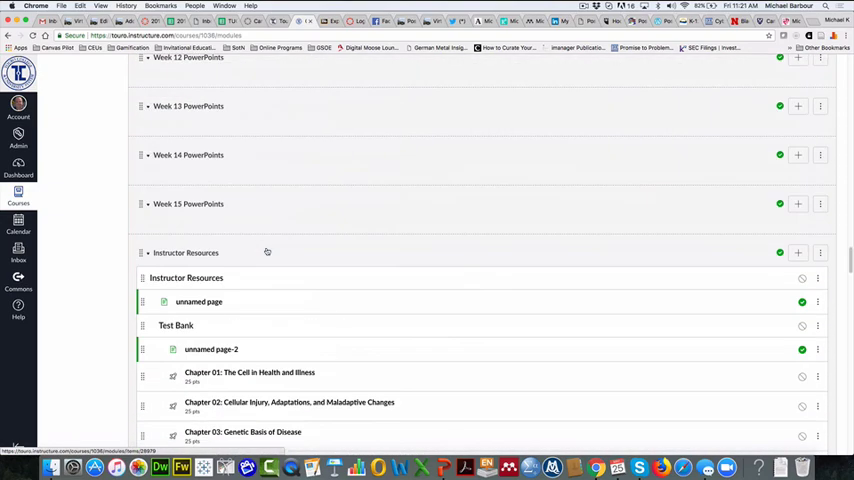